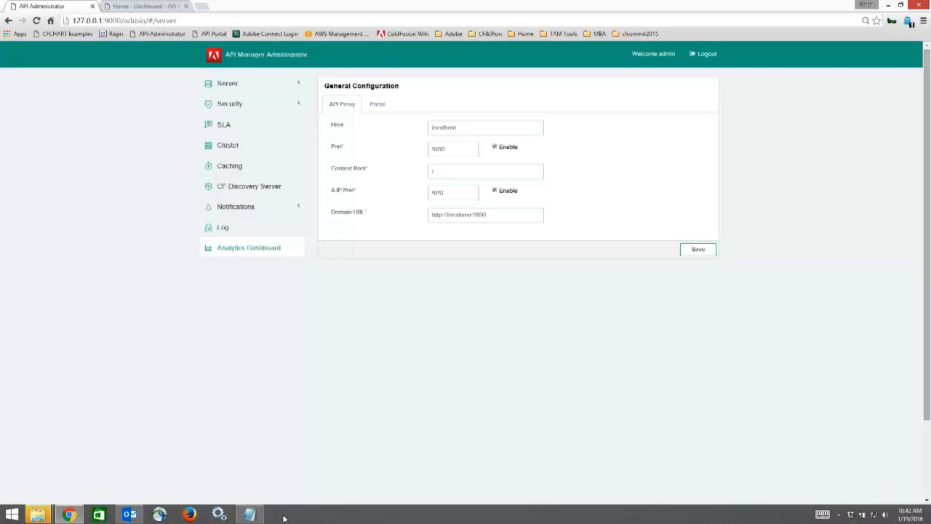
{"action": "mouse_move", "coordinate": [201, 262]}
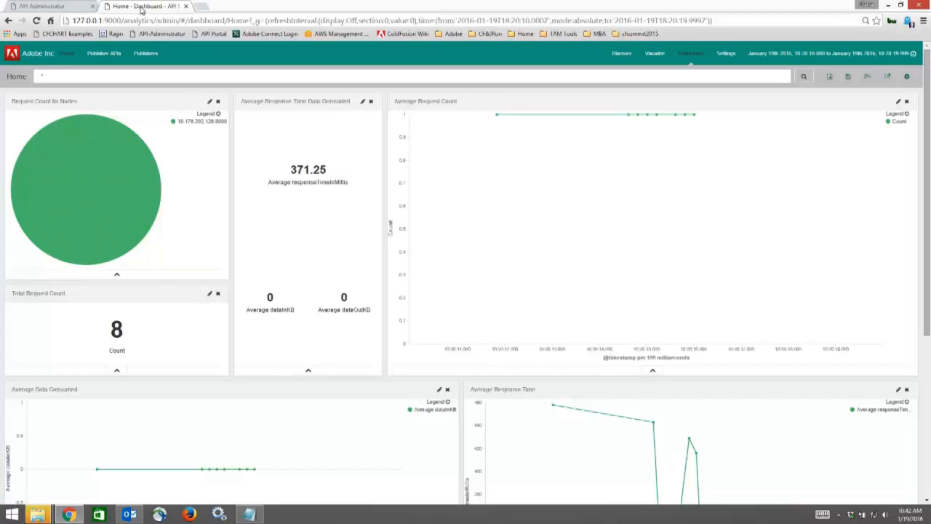
{"action": "mouse_move", "coordinate": [166, 145]}
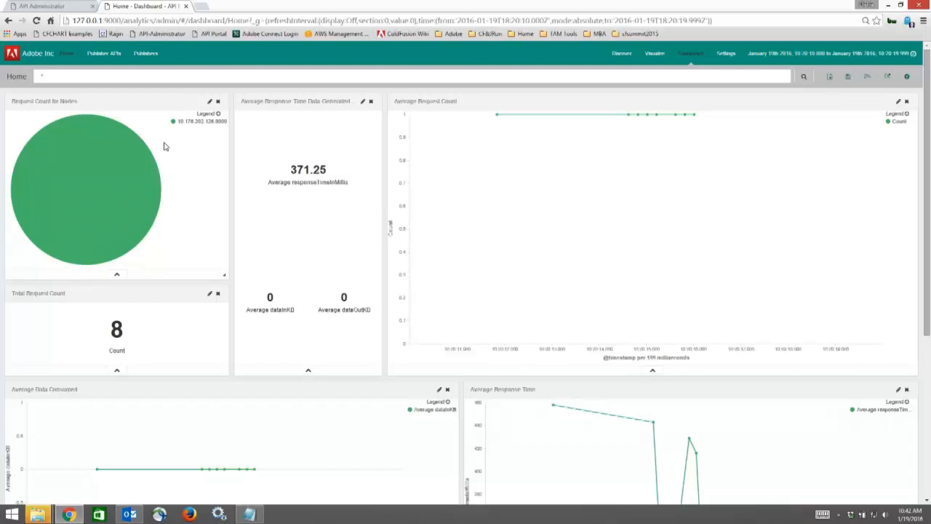
{"action": "mouse_move", "coordinate": [119, 188]}
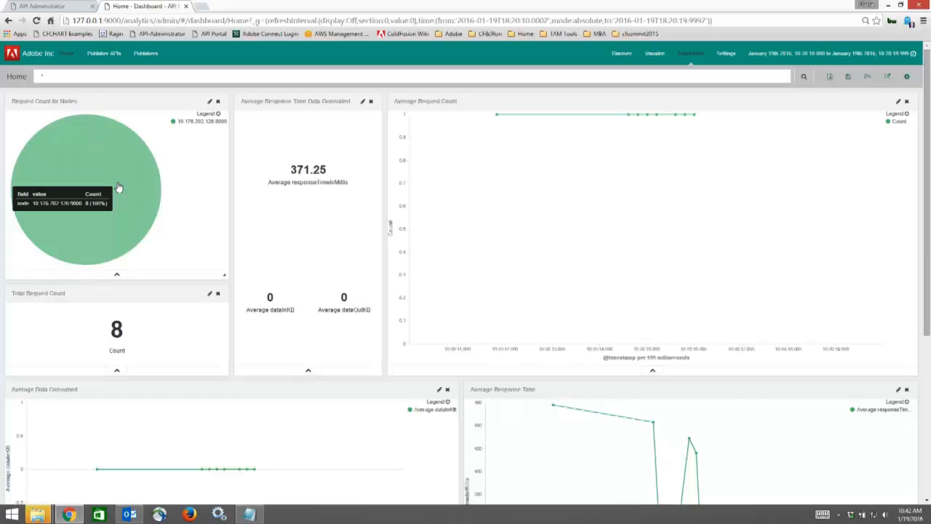
{"action": "mouse_move", "coordinate": [139, 186]}
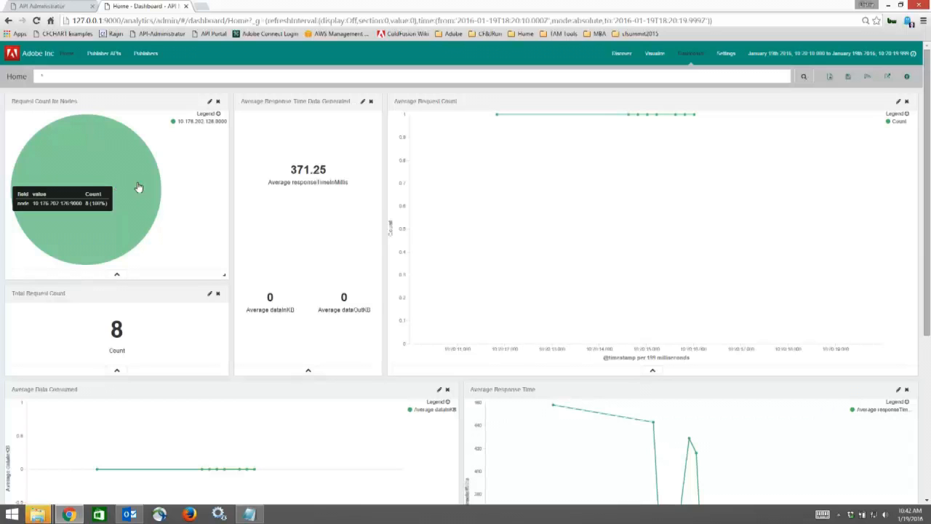
{"action": "mouse_move", "coordinate": [343, 177]}
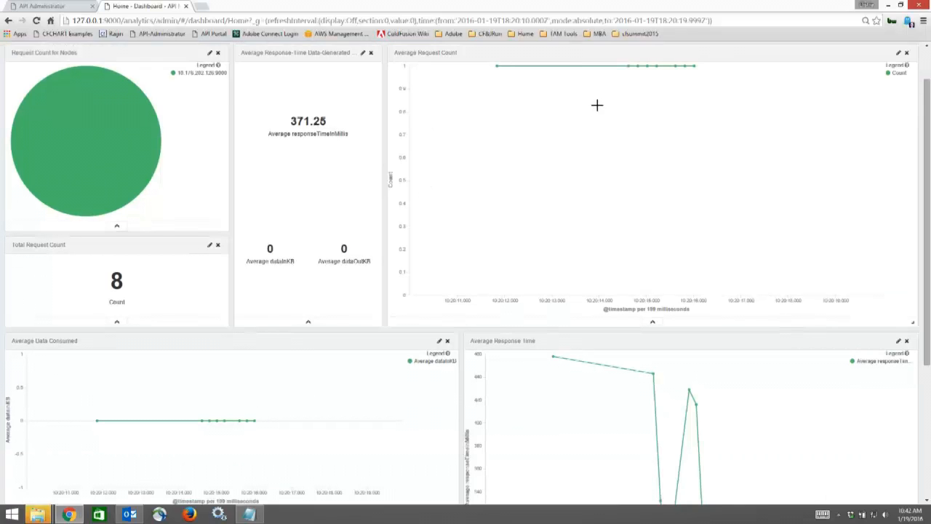
{"action": "mouse_move", "coordinate": [592, 291]}
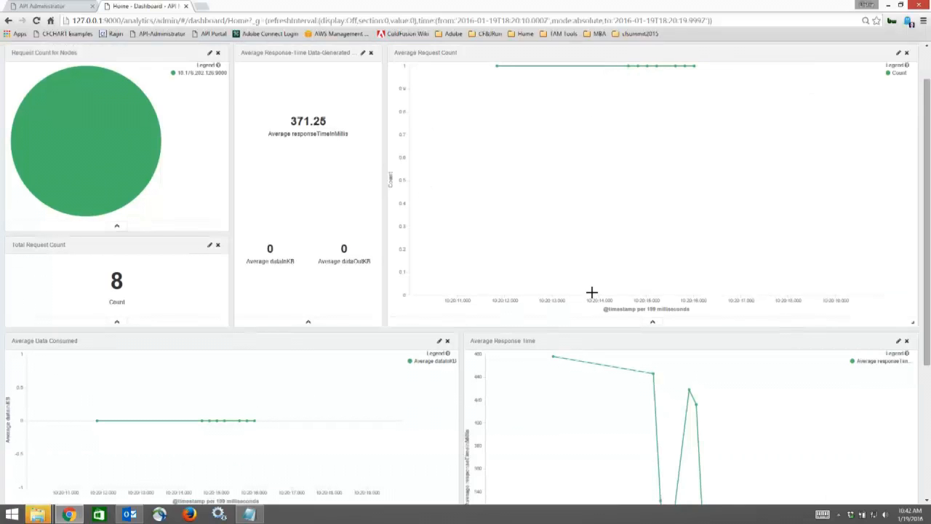
{"action": "mouse_move", "coordinate": [651, 373]}
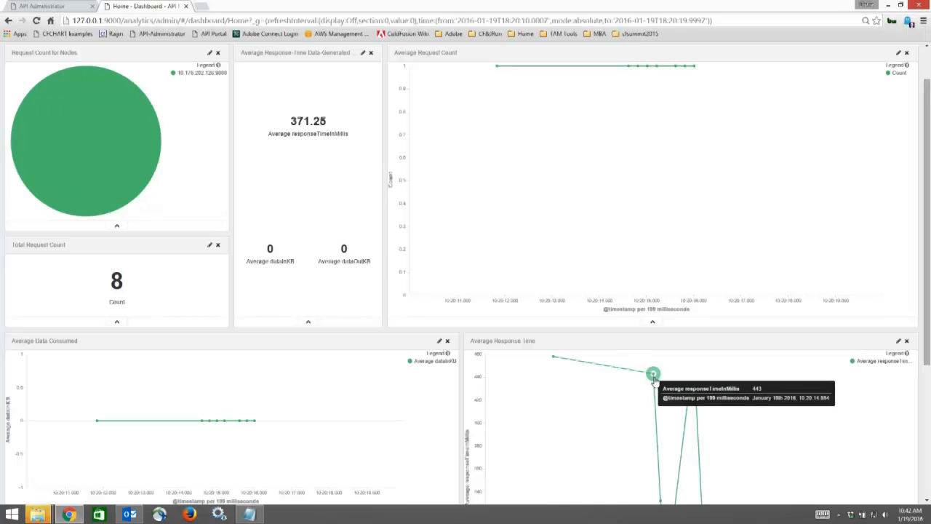
{"action": "scroll", "scroll_direction": "down", "scroll_amount": 3}
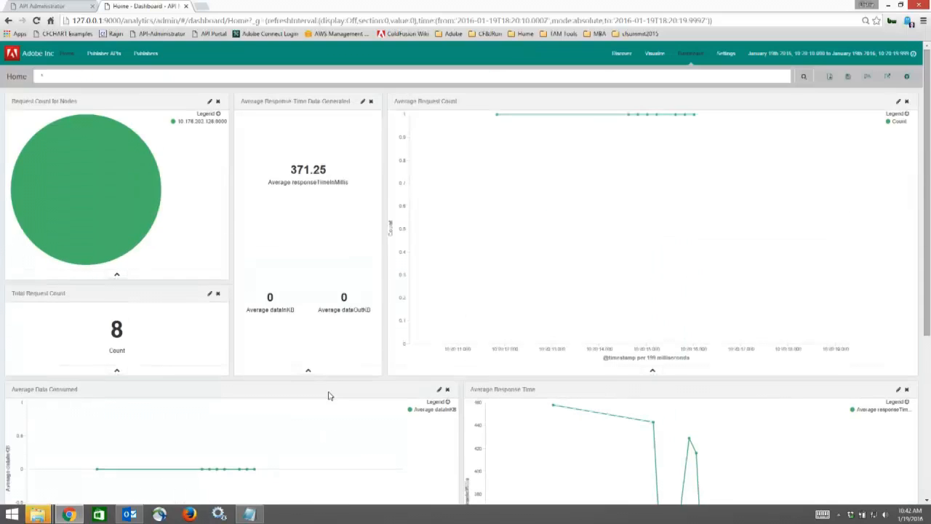
{"action": "mouse_move", "coordinate": [652, 374]}
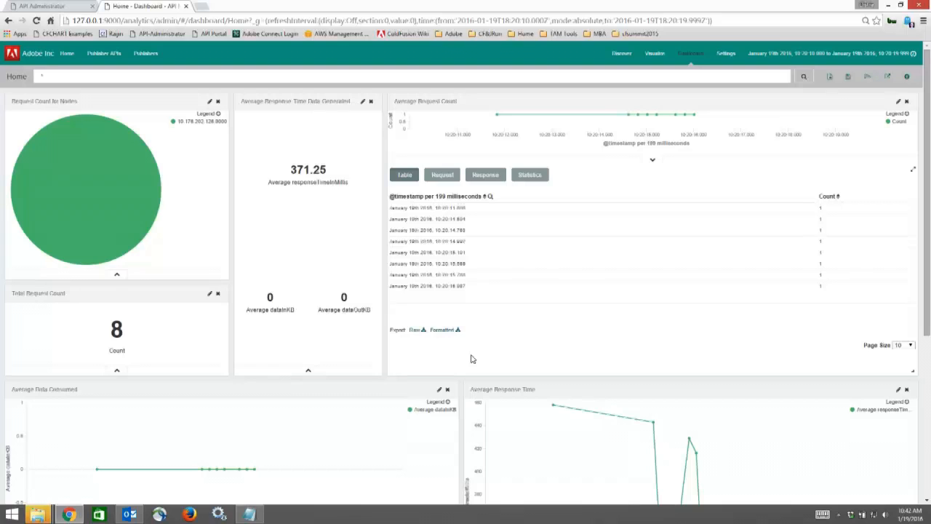
{"action": "mouse_move", "coordinate": [416, 329]}
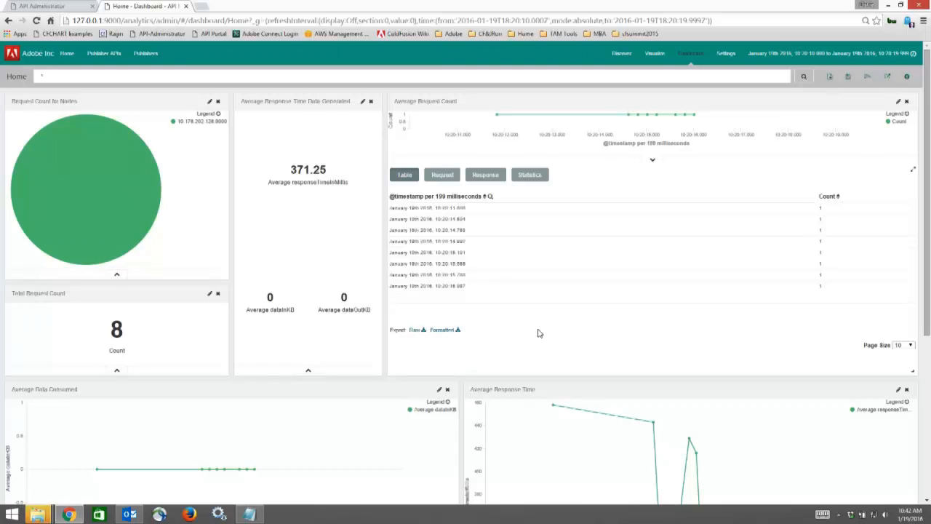
{"action": "mouse_move", "coordinate": [797, 61]}
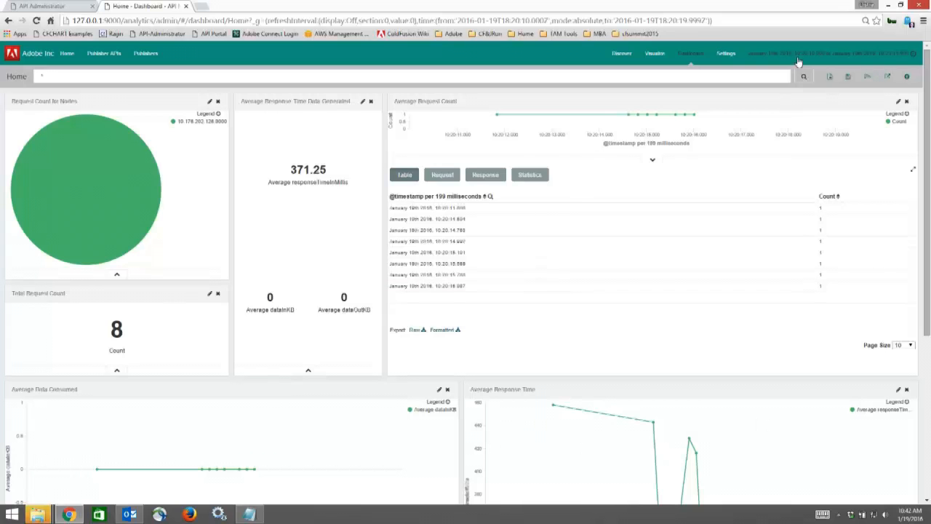
Show the Time Filter panel's Quick presets (Today, Last 15 minutes) from the top-bar time range.
{"action": "left_click", "coordinate": [830, 52]}
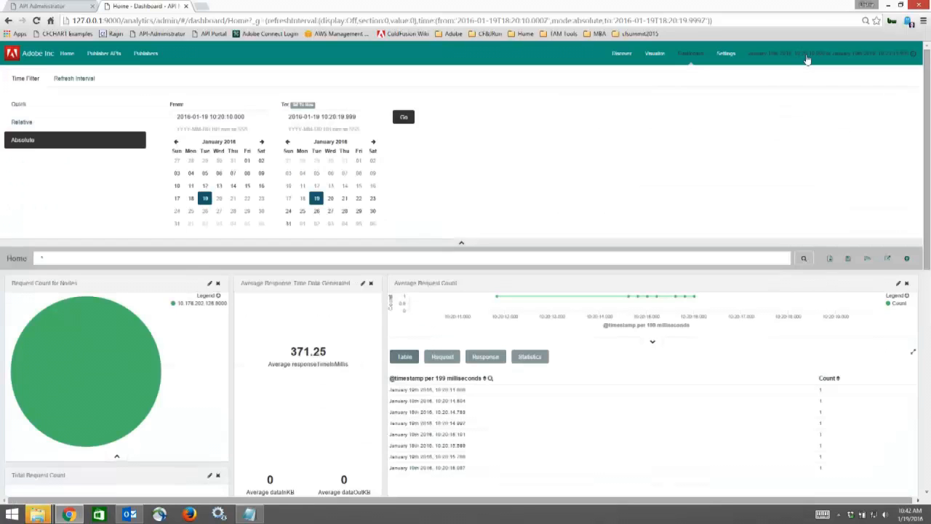
{"action": "left_click", "coordinate": [18, 104]}
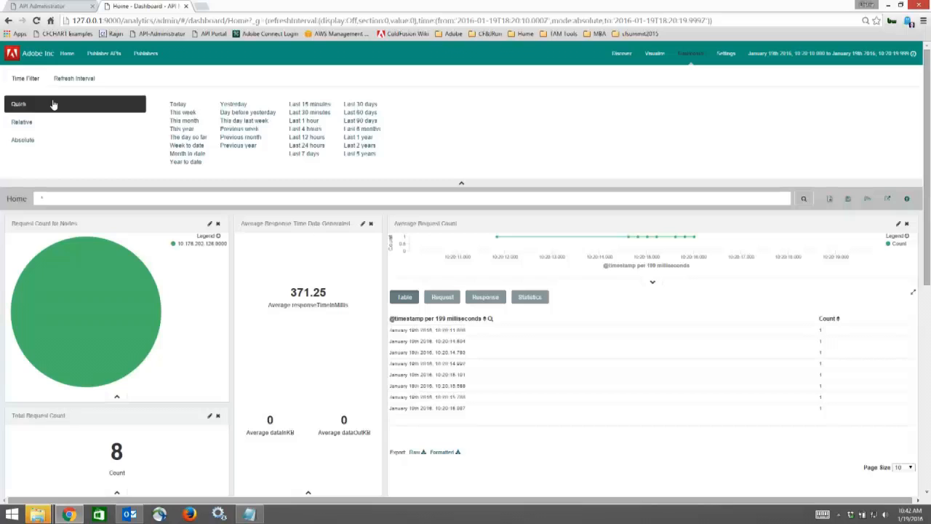
{"action": "mouse_move", "coordinate": [509, 109]}
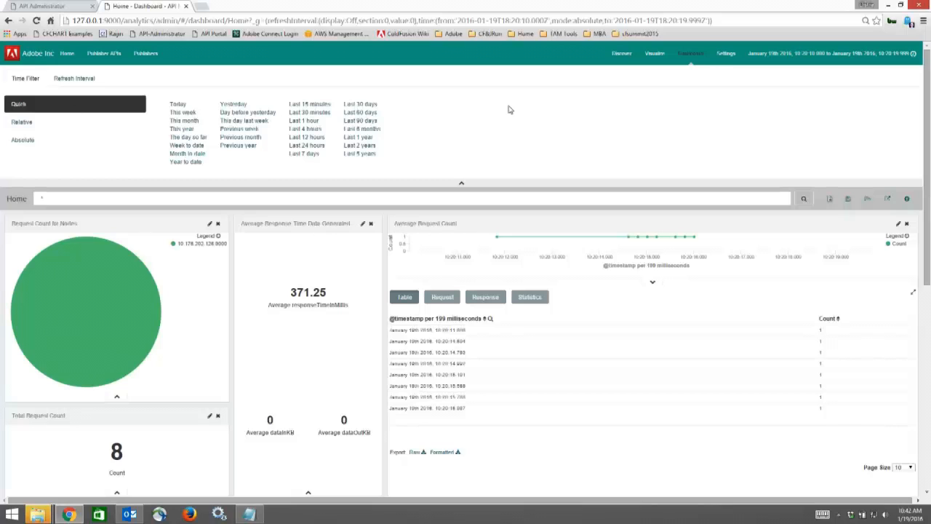
{"action": "mouse_move", "coordinate": [726, 52]}
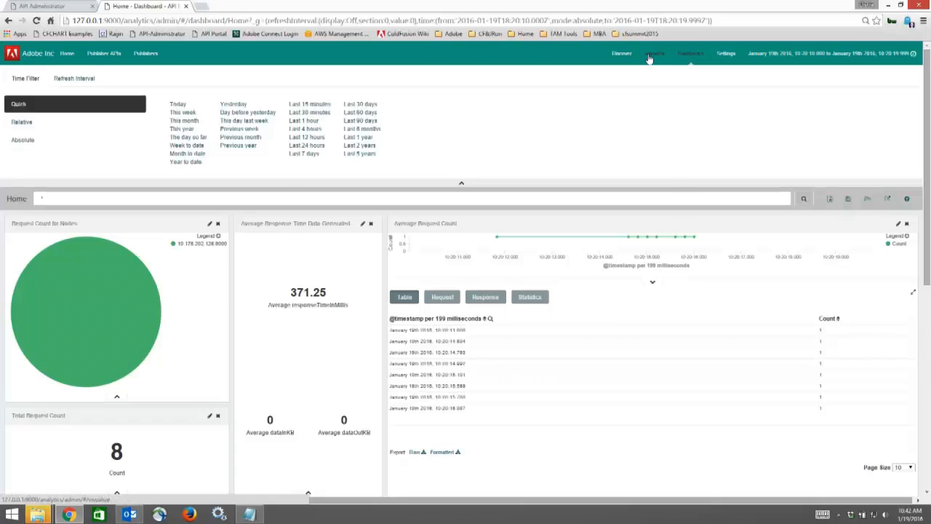
Visit the Create a new visualization page via Visualize, then return to the Dashboard.
{"action": "left_click", "coordinate": [655, 53]}
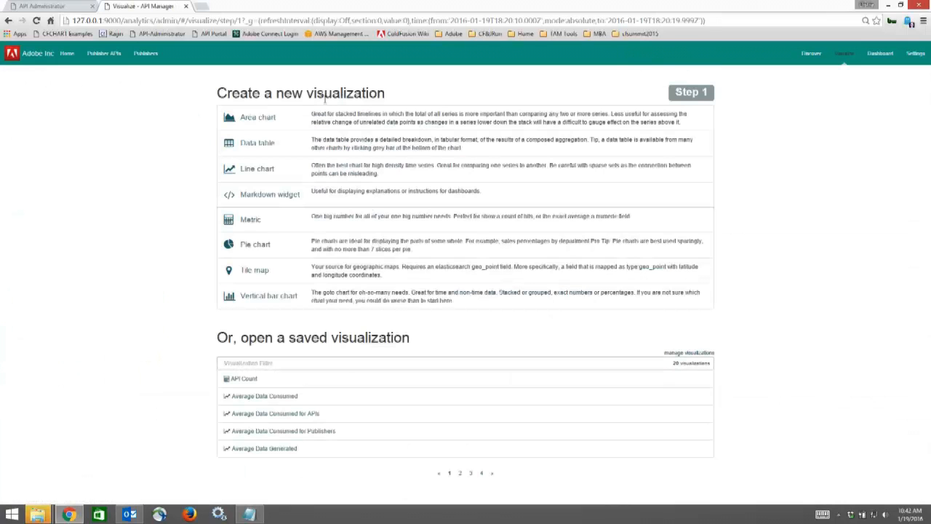
{"action": "mouse_move", "coordinate": [375, 169]}
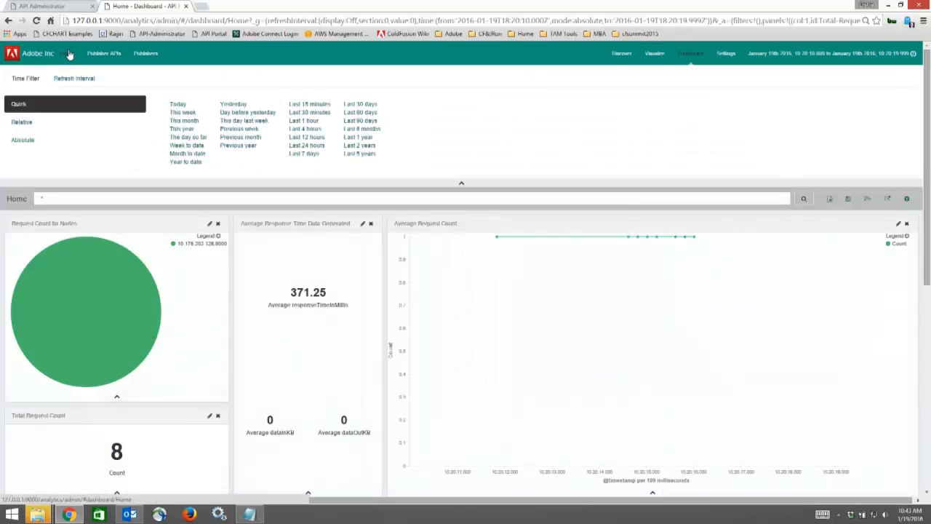
{"action": "type", "text": "1"}
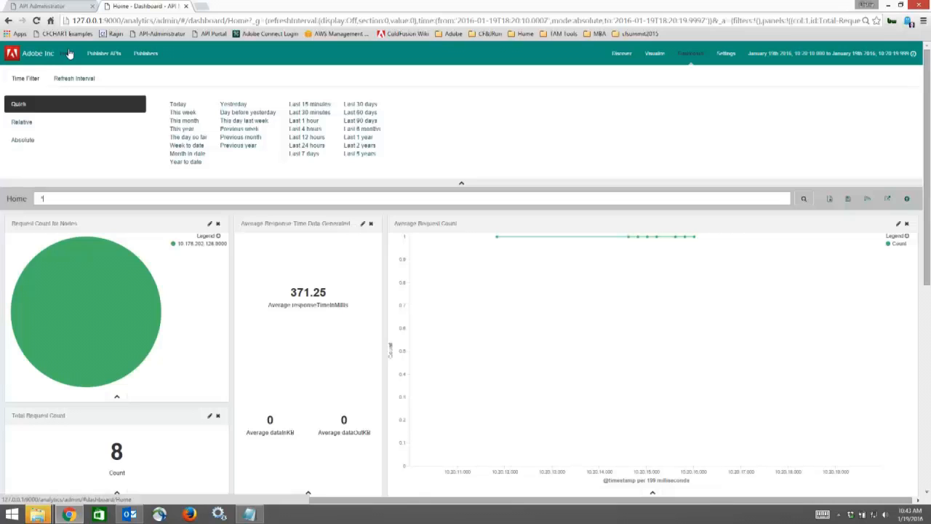